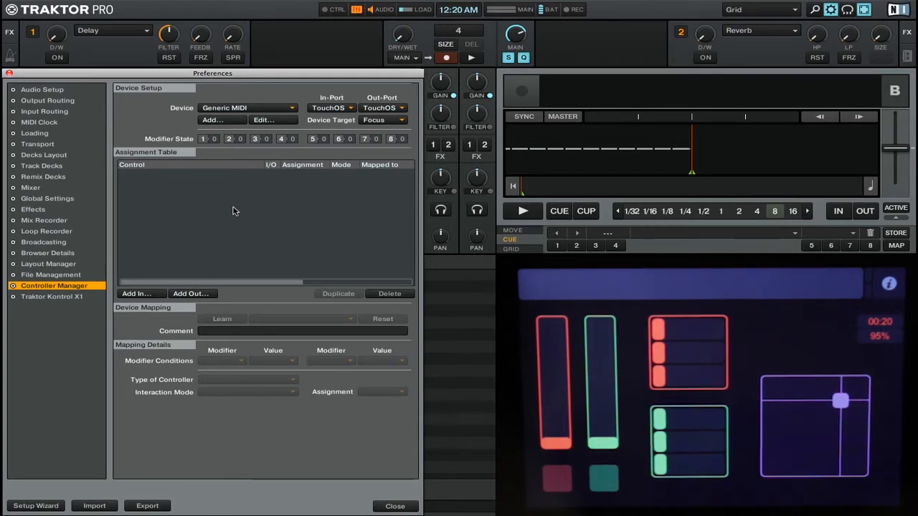
{"action": "mouse_move", "coordinate": [342, 163]}
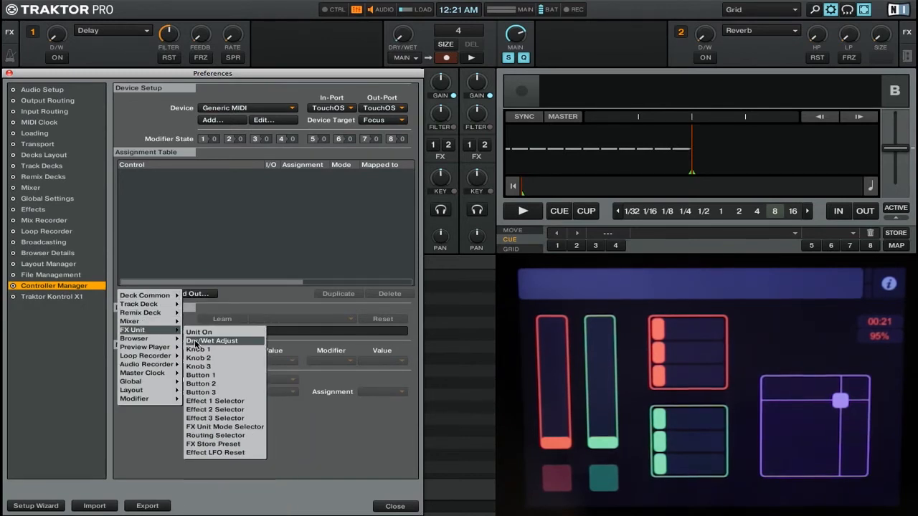
Learn-map FX Unit 1 Dry/Wet Adjust to TouchOSC Ch01.CC.003, then list the output controls.
{"action": "left_click", "coordinate": [210, 341]}
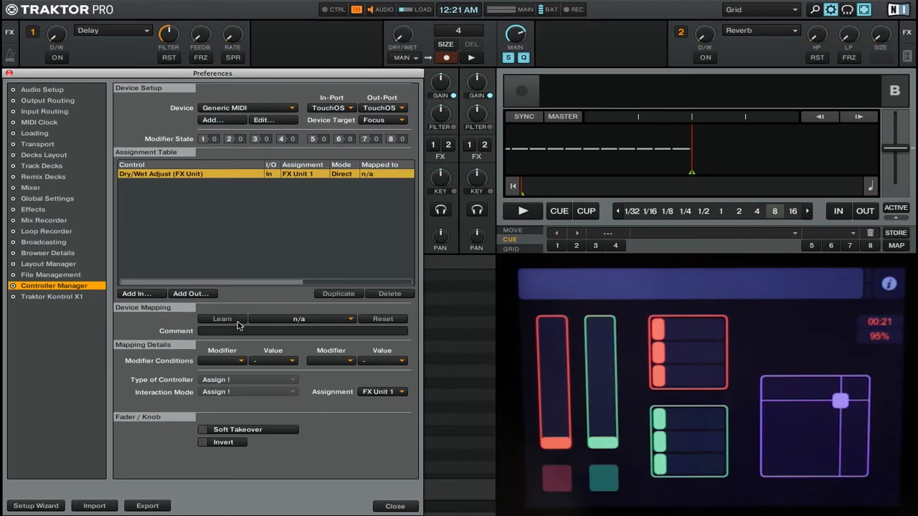
{"action": "left_click", "coordinate": [223, 318]}
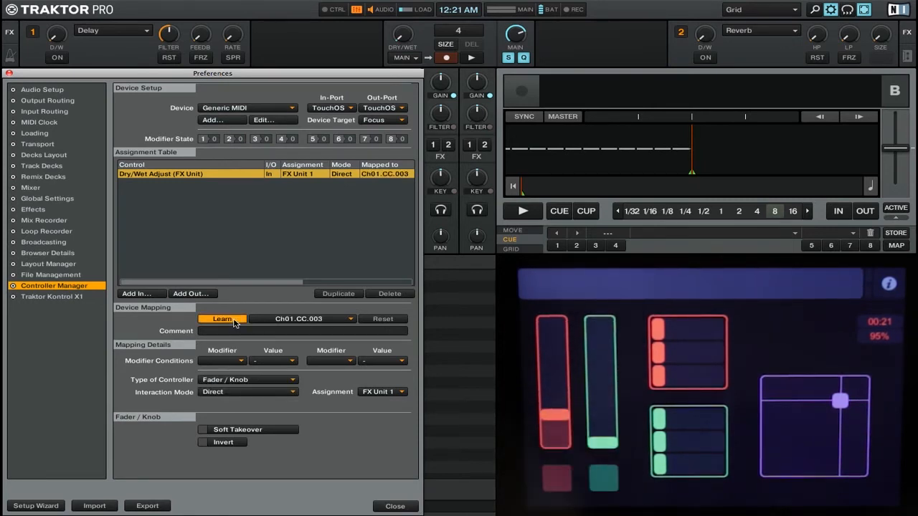
{"action": "left_click", "coordinate": [222, 318]}
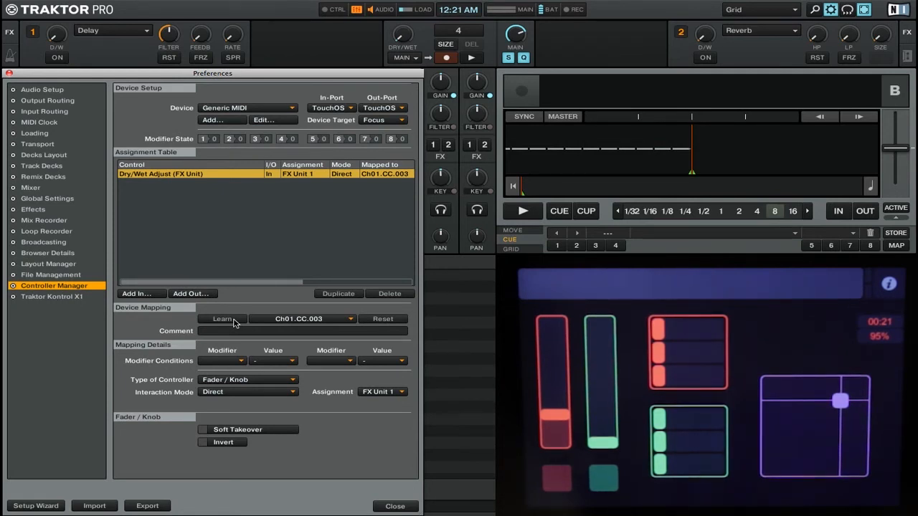
{"action": "left_click", "coordinate": [136, 293]}
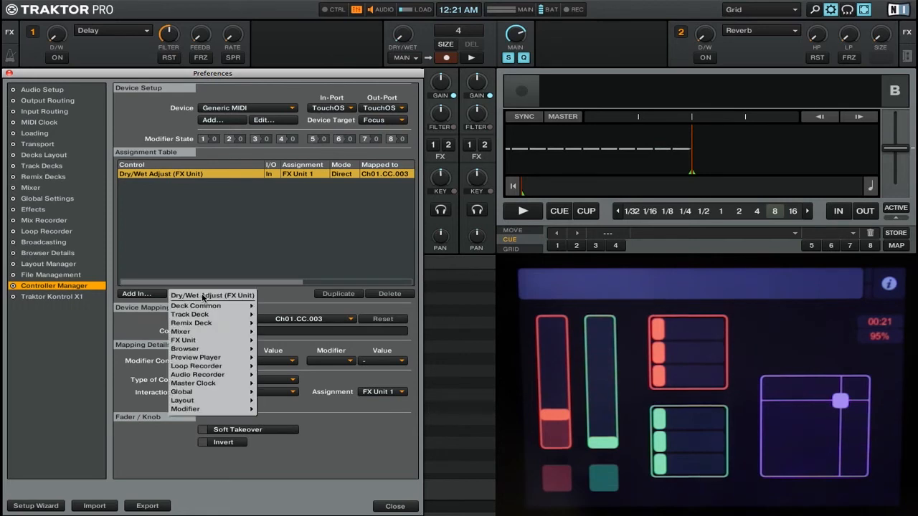